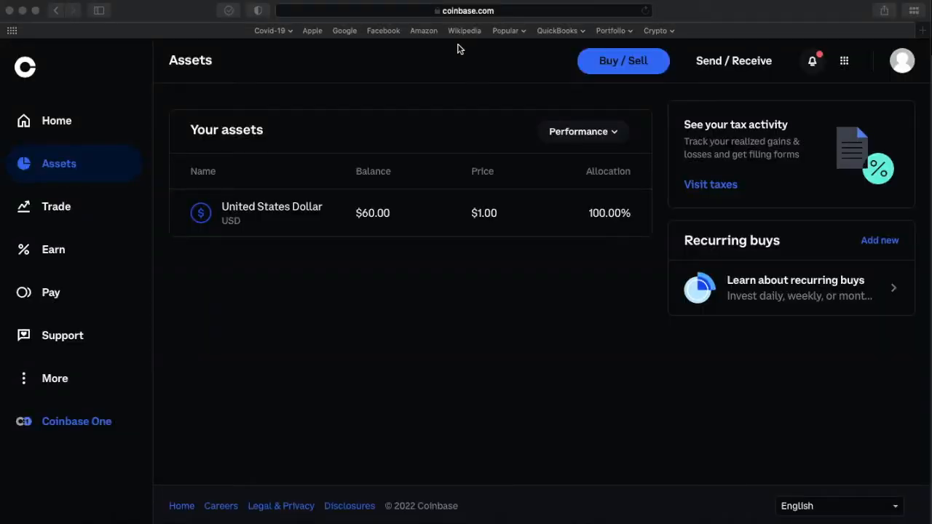
{"action": "mouse_move", "coordinate": [314, 98]}
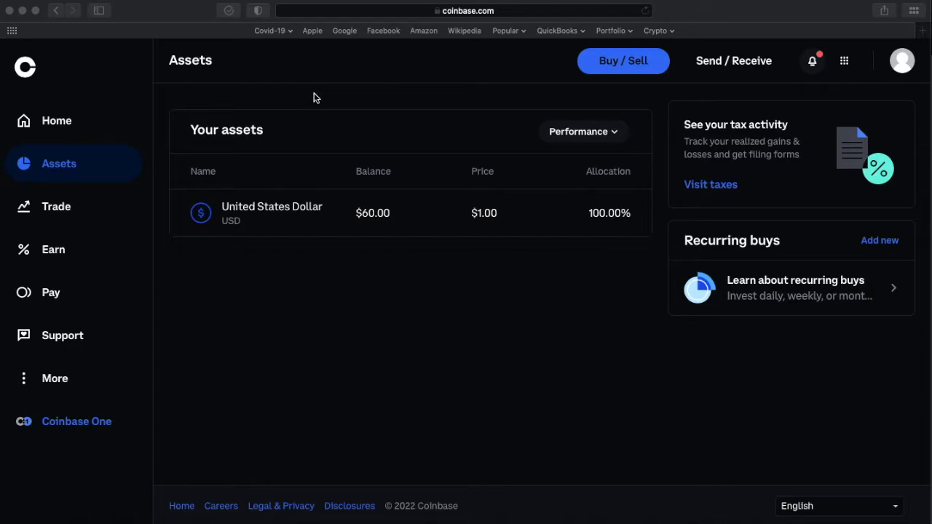
{"action": "mouse_move", "coordinate": [297, 233]}
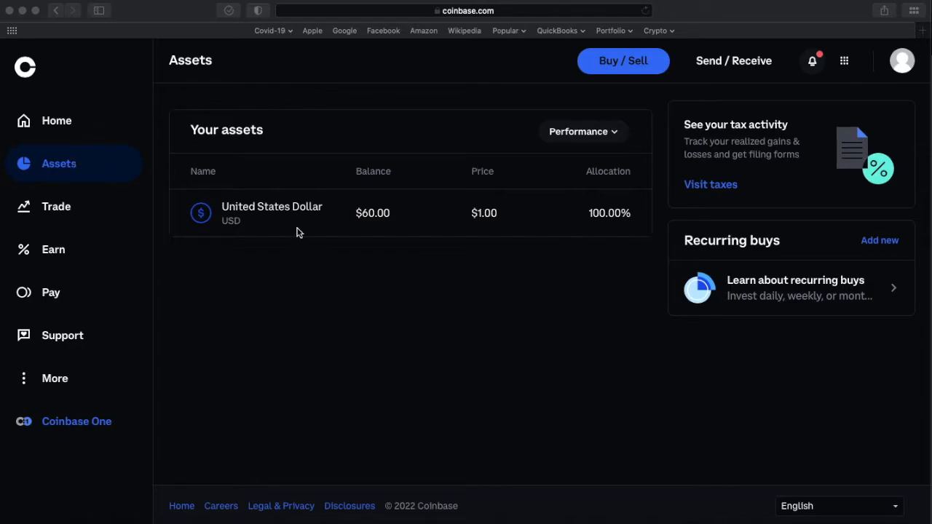
{"action": "mouse_move", "coordinate": [377, 225]}
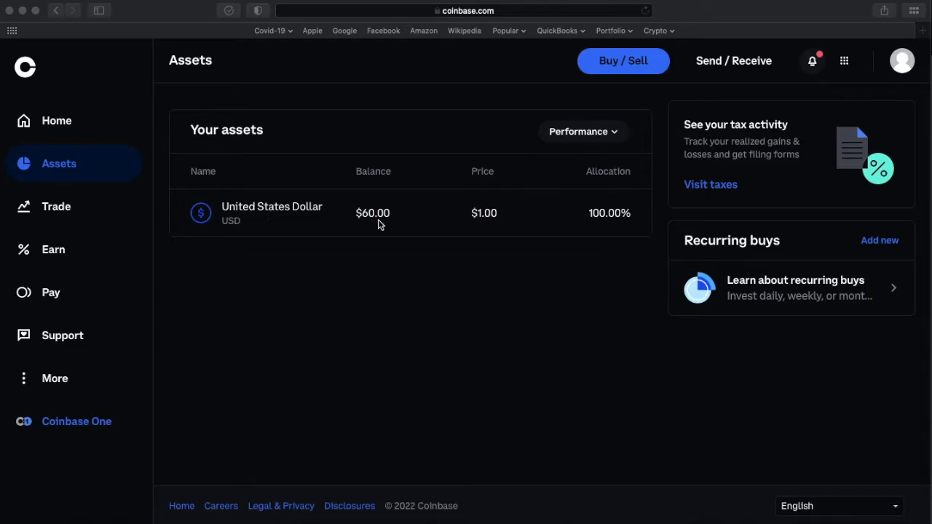
{"action": "mouse_move", "coordinate": [515, 221]}
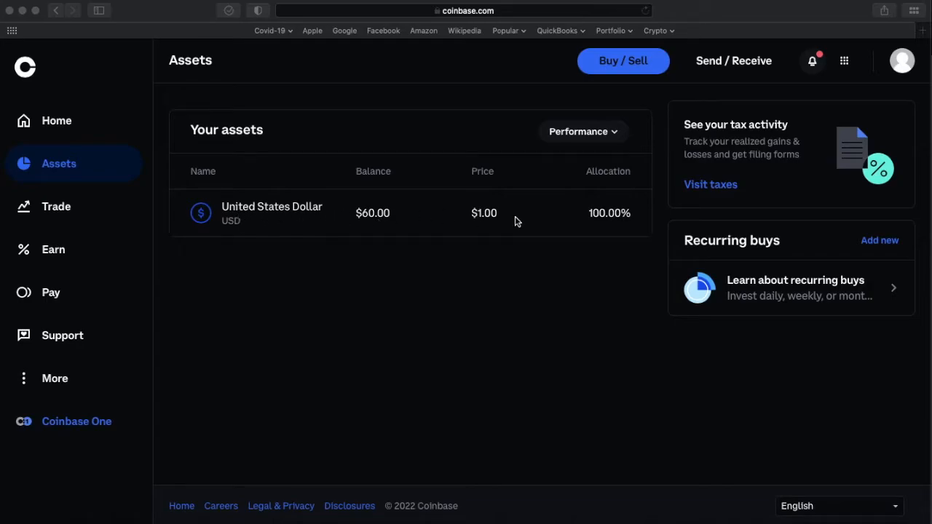
{"action": "mouse_move", "coordinate": [632, 67]}
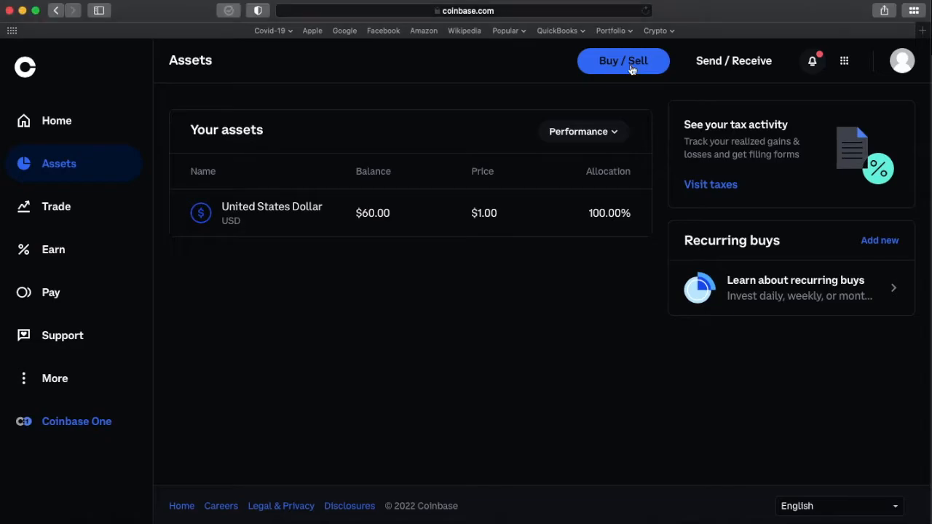
Step: Choose Cash (USD) as the payment method and USD Coin as the asset to buy
{"action": "left_click", "coordinate": [624, 62]}
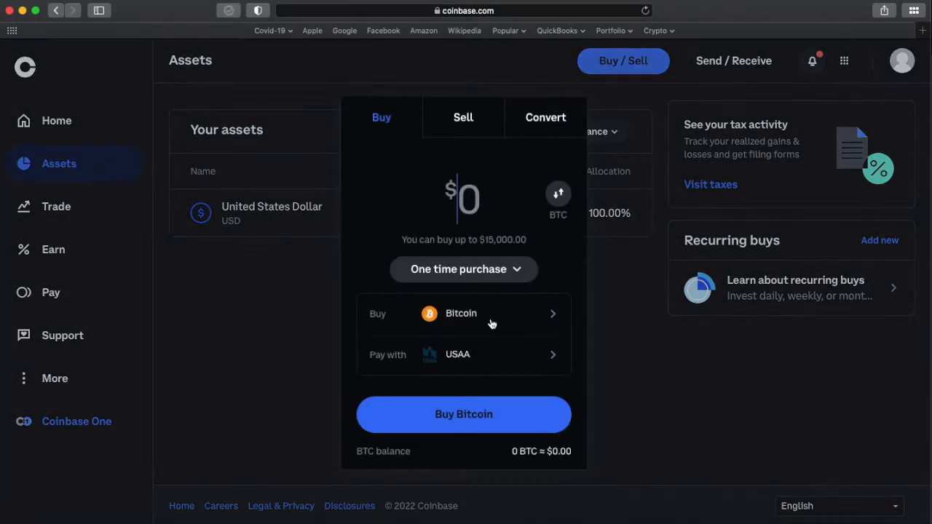
{"action": "mouse_move", "coordinate": [454, 359]}
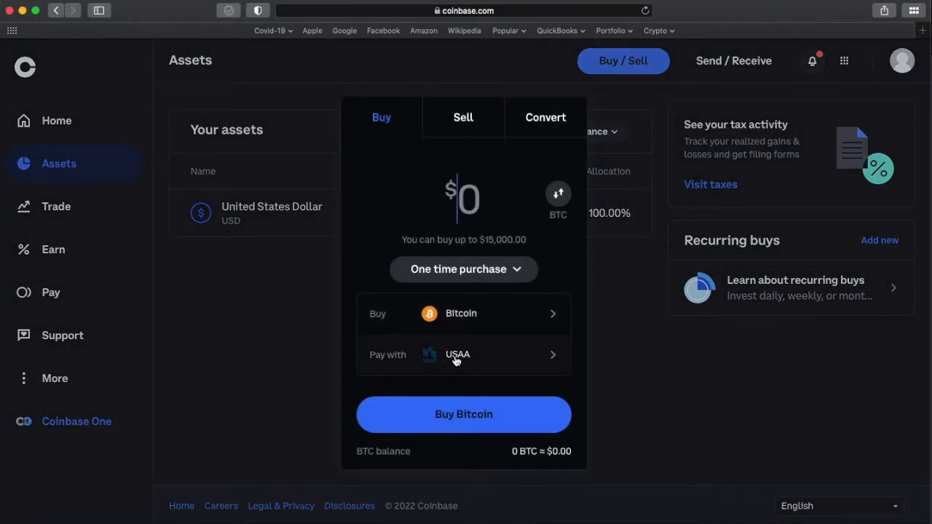
{"action": "left_click", "coordinate": [464, 355]}
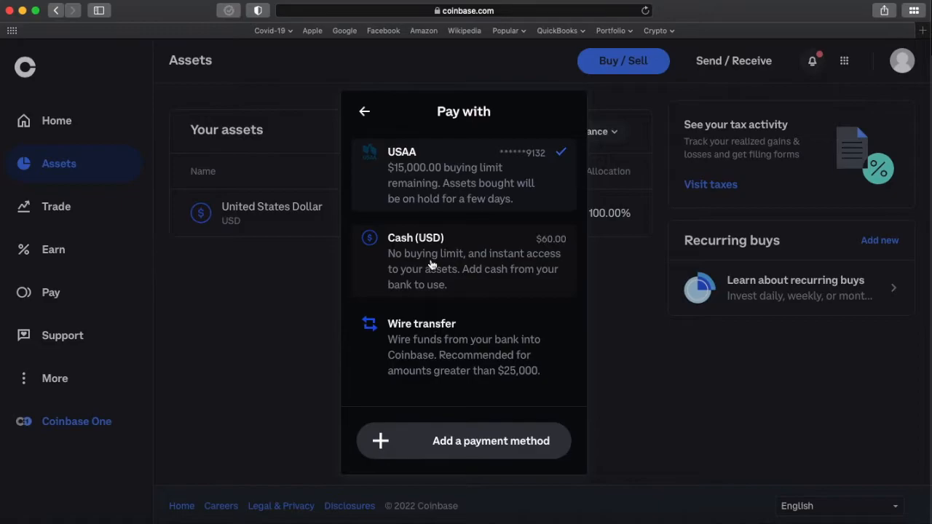
{"action": "left_click", "coordinate": [364, 111]}
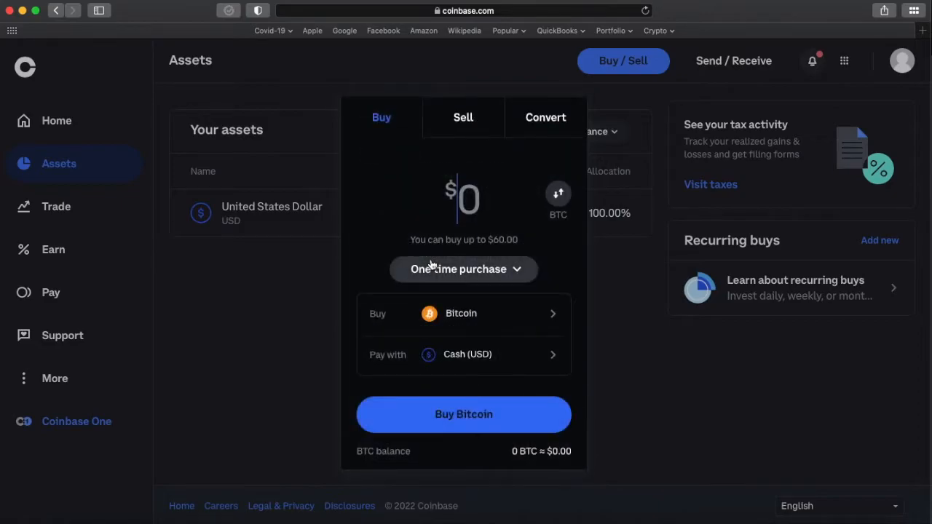
{"action": "left_click", "coordinate": [463, 313]}
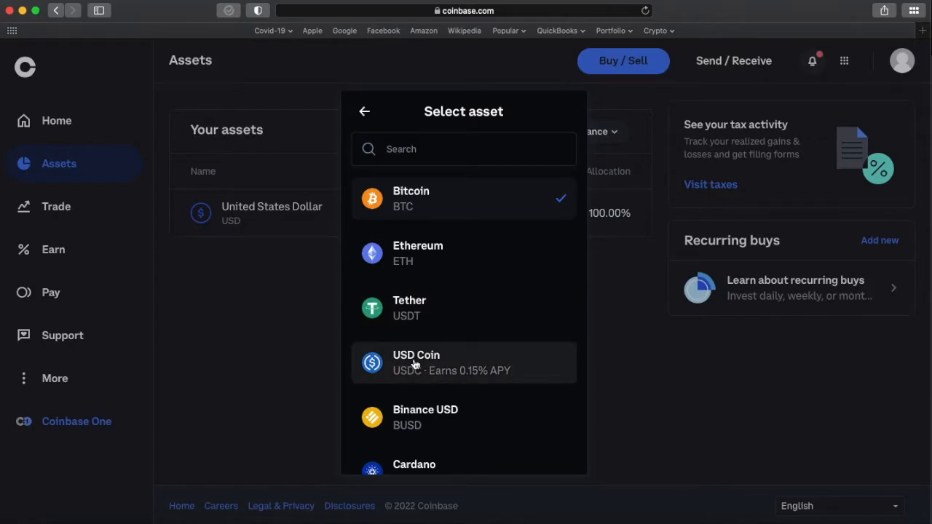
{"action": "left_click", "coordinate": [415, 363]}
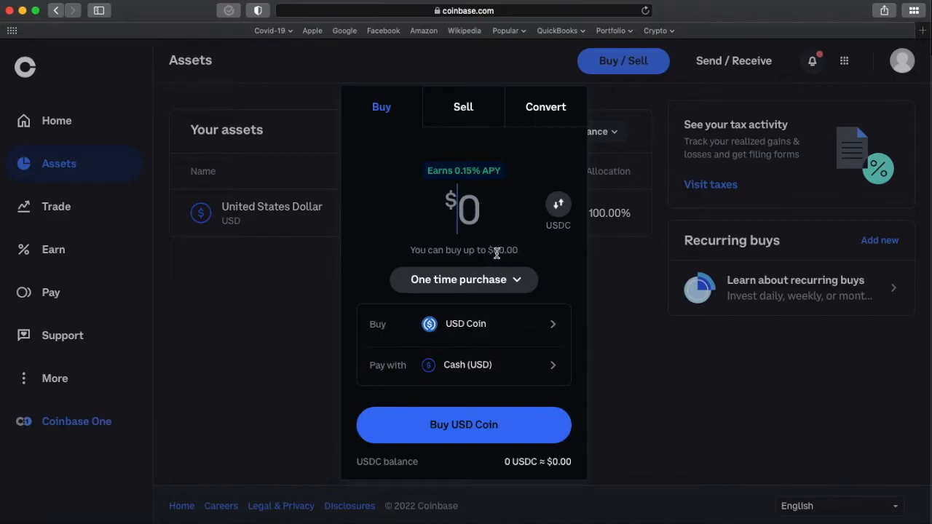
Step: Buy $50 of USD Coin from the cash balance with a $0.00 fee and confirm the purchase
{"action": "type", "text": "50"}
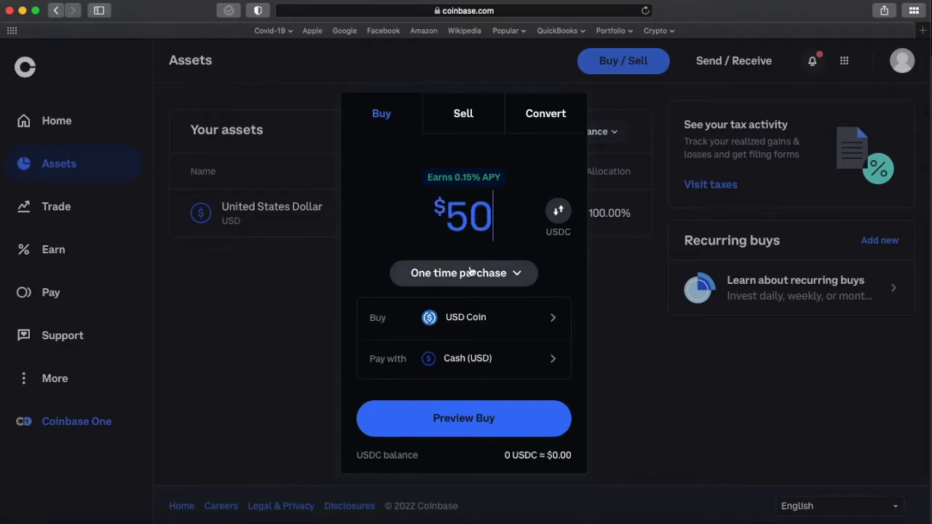
{"action": "mouse_move", "coordinate": [463, 418]}
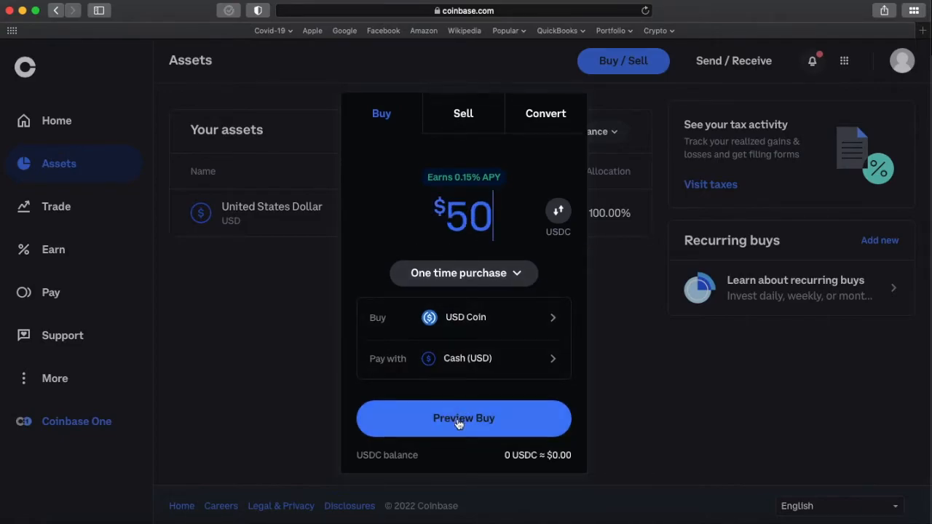
{"action": "left_click", "coordinate": [463, 418]}
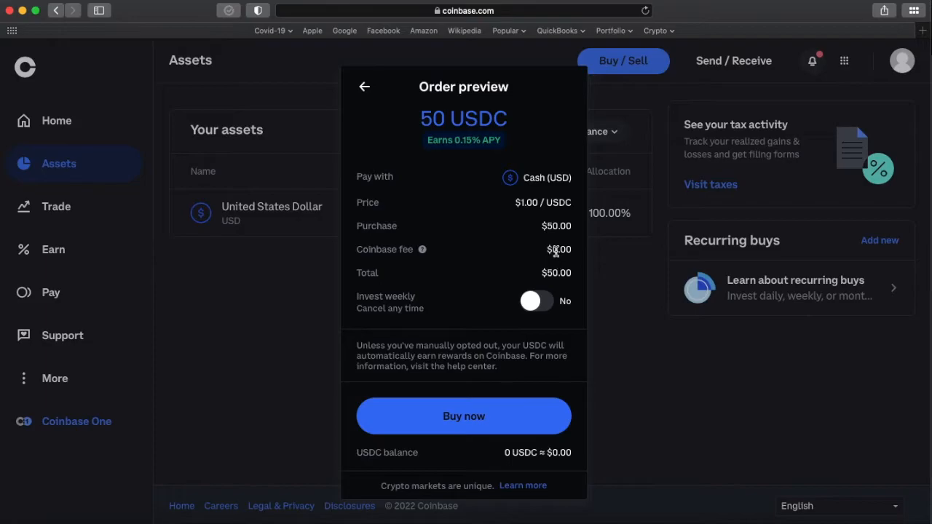
{"action": "mouse_move", "coordinate": [556, 256]}
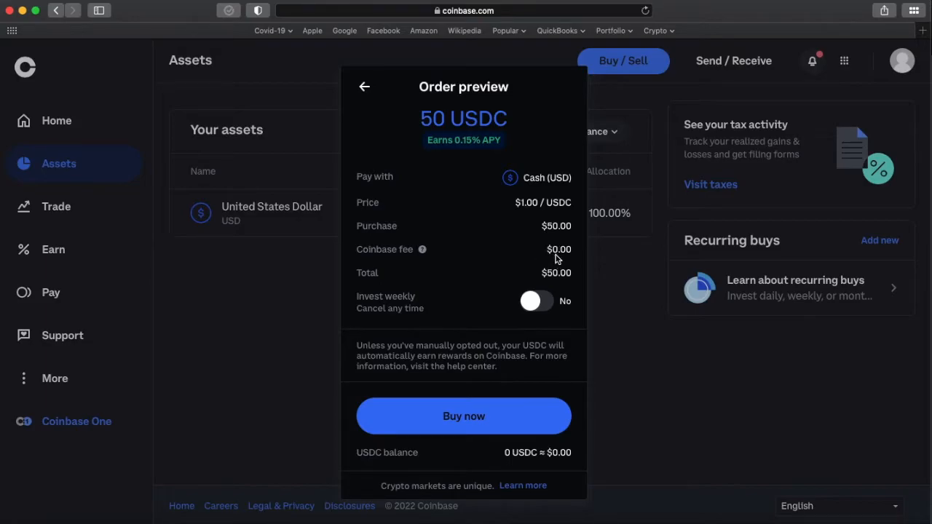
{"action": "left_click", "coordinate": [463, 416]}
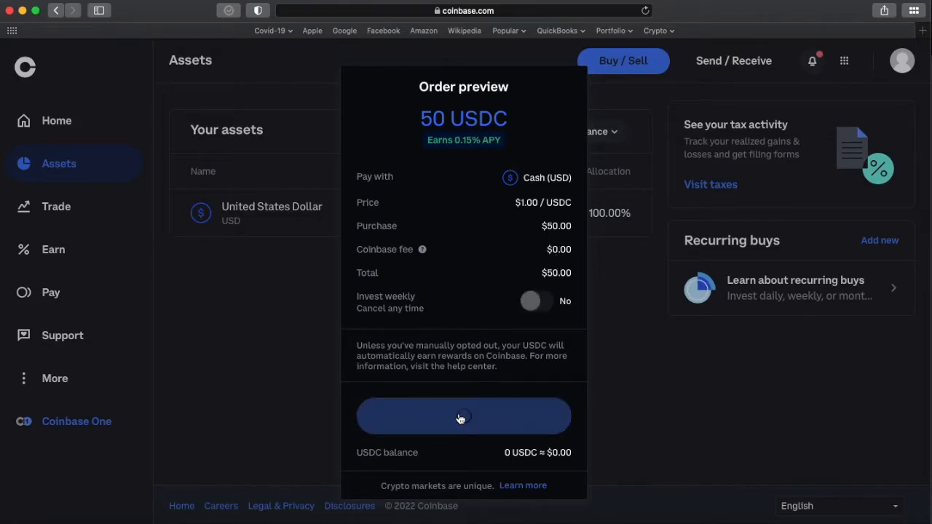
{"action": "left_click", "coordinate": [463, 417]}
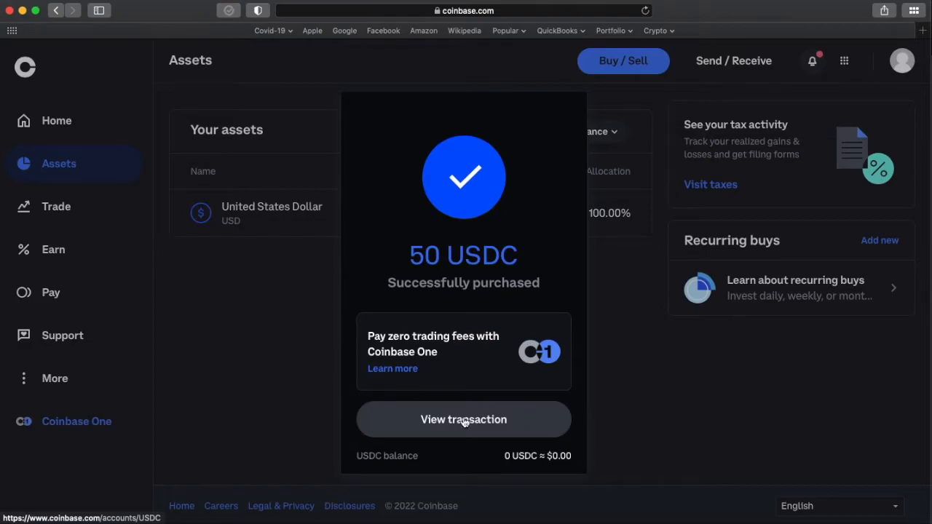
{"action": "left_click", "coordinate": [463, 419]}
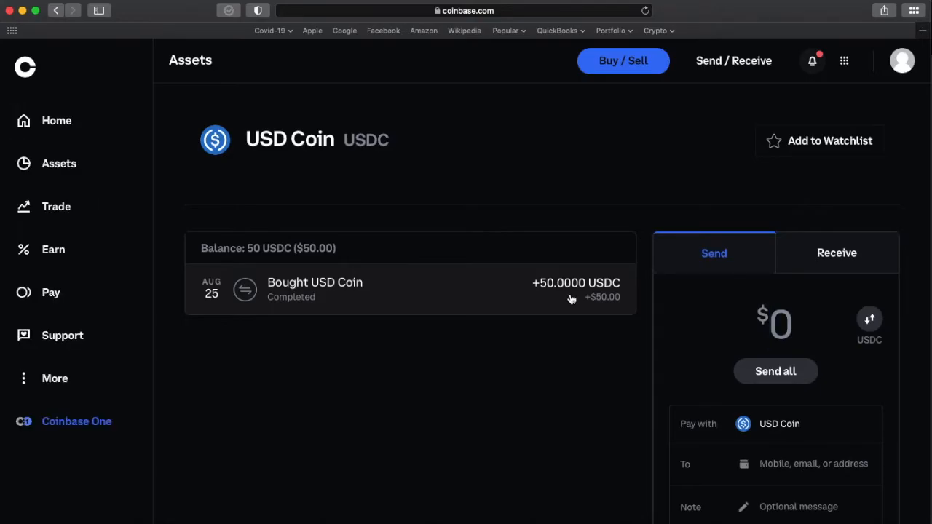
{"action": "mouse_move", "coordinate": [574, 299]}
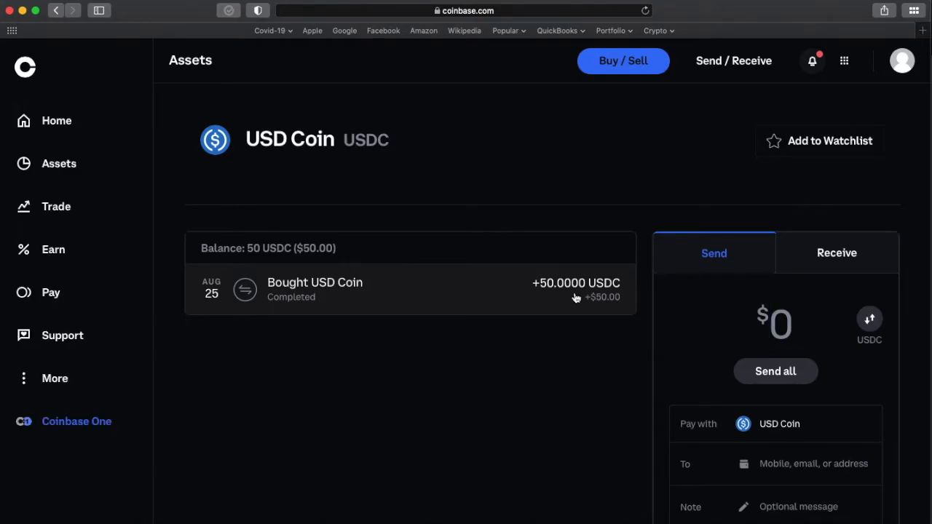
{"action": "left_click", "coordinate": [58, 163]}
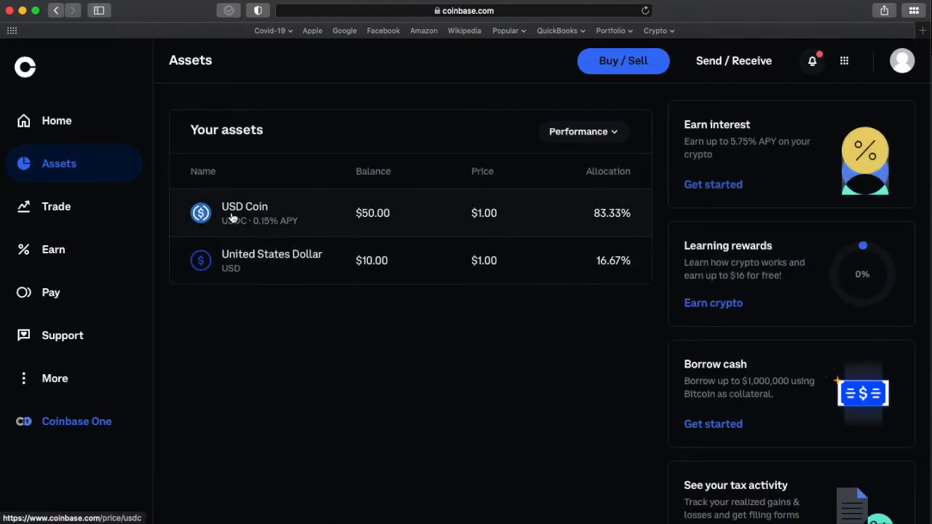
{"action": "mouse_move", "coordinate": [425, 235]}
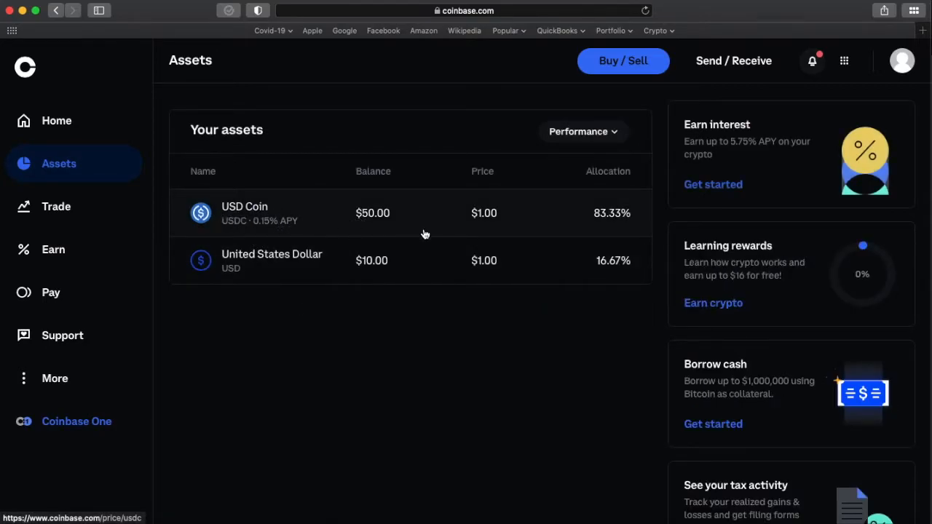
{"action": "mouse_move", "coordinate": [377, 273]}
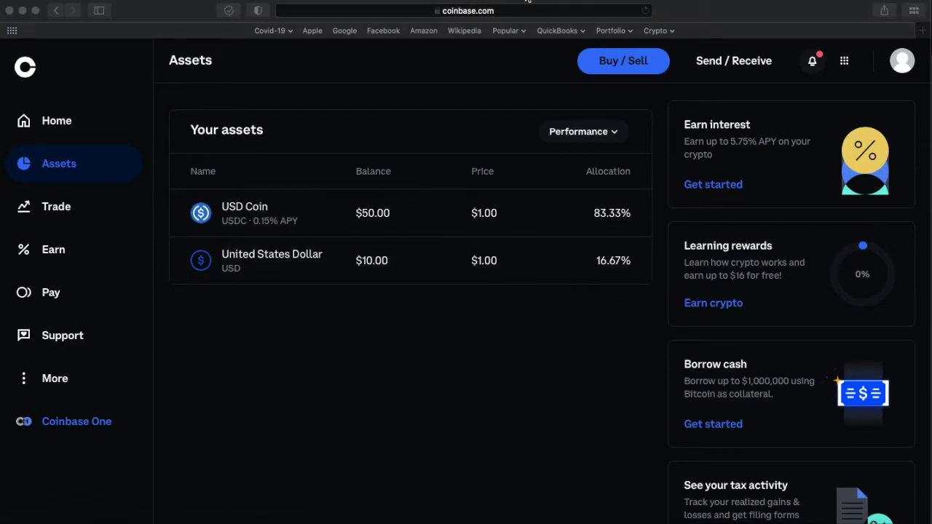
{"action": "mouse_move", "coordinate": [275, 152]}
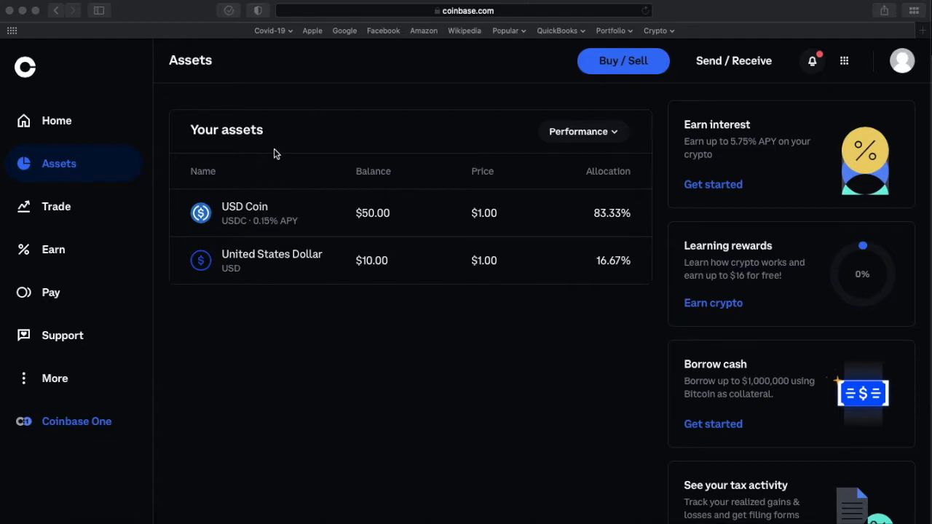
{"action": "mouse_move", "coordinate": [302, 211]}
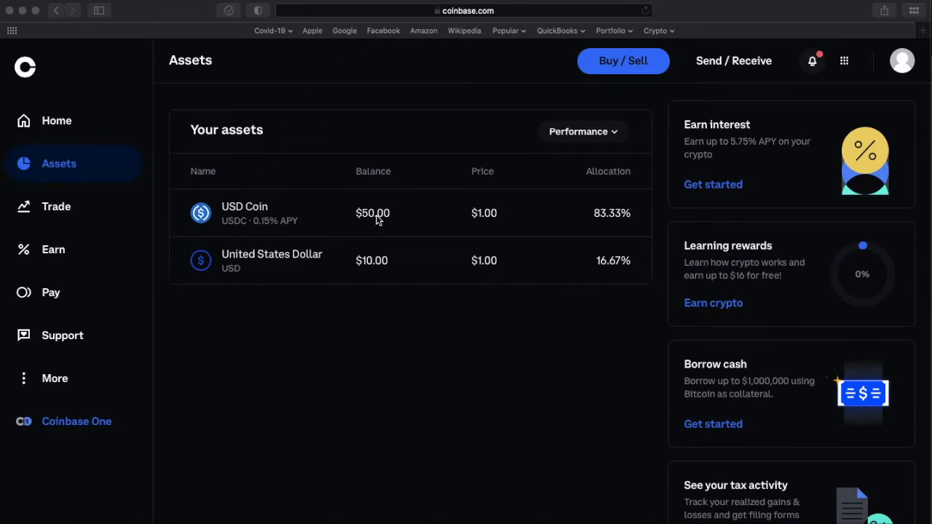
{"action": "mouse_move", "coordinate": [522, 224]}
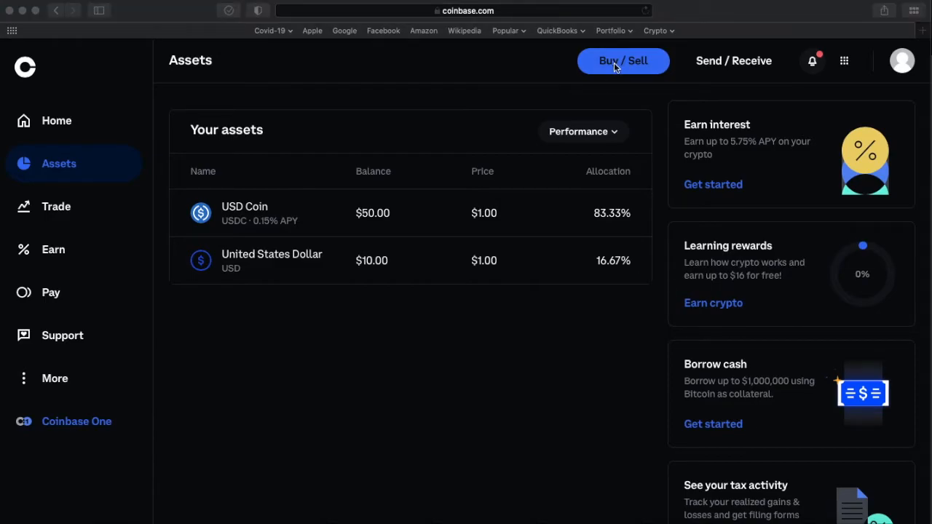
Step: Set up a sell of the whole 50 USDC balance into cash with a $50.00 payout and no fee
{"action": "left_click", "coordinate": [623, 62]}
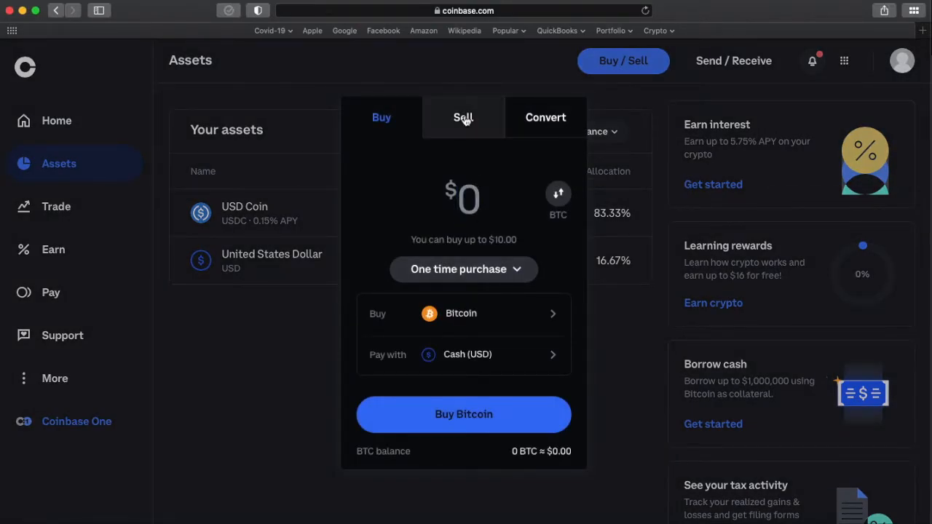
{"action": "left_click", "coordinate": [463, 117]}
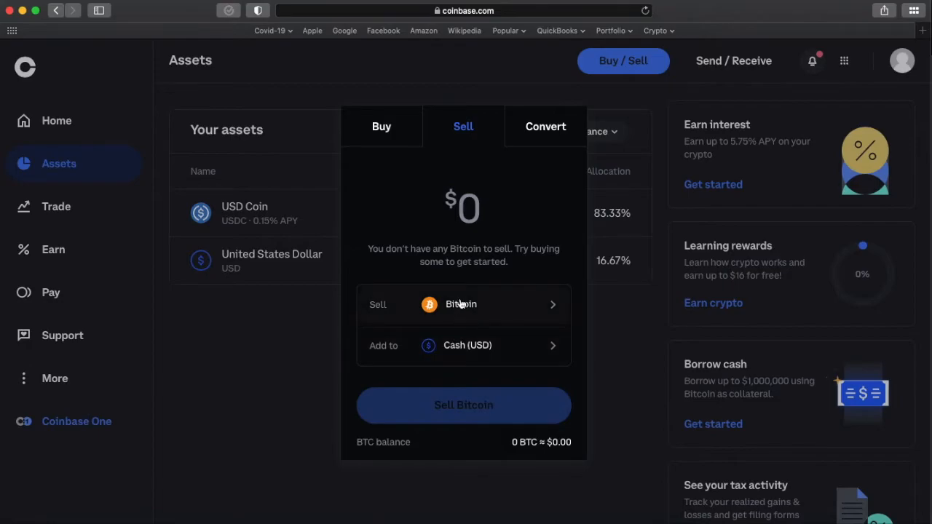
{"action": "left_click", "coordinate": [463, 305]}
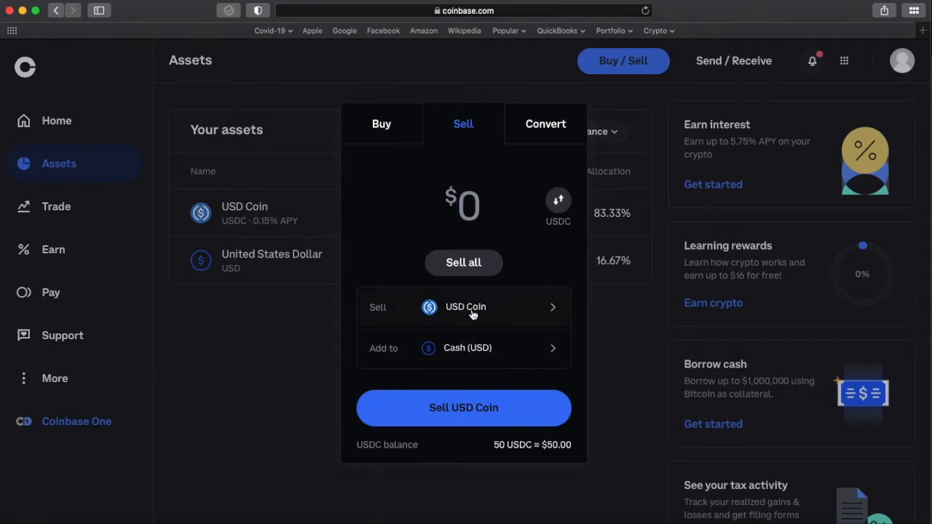
{"action": "mouse_move", "coordinate": [454, 290]}
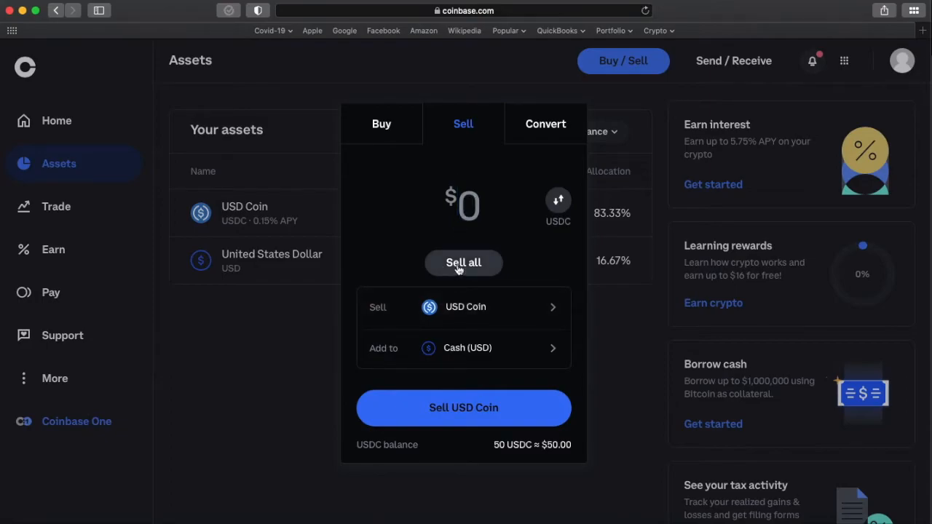
{"action": "left_click", "coordinate": [463, 408]}
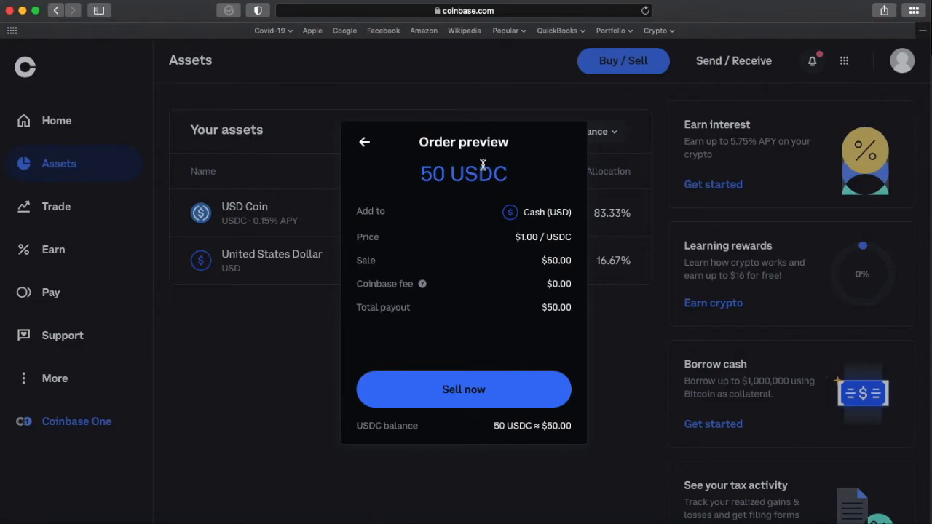
{"action": "mouse_move", "coordinate": [406, 189]}
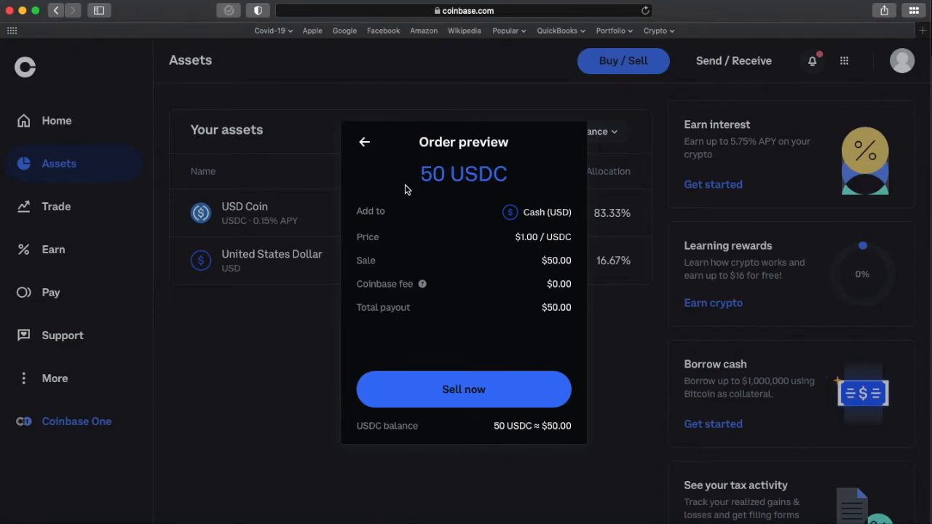
Step: Confirm the sale of all 50 USDC, leaving $60.00 in United States Dollar as the only asset
{"action": "left_click", "coordinate": [463, 389]}
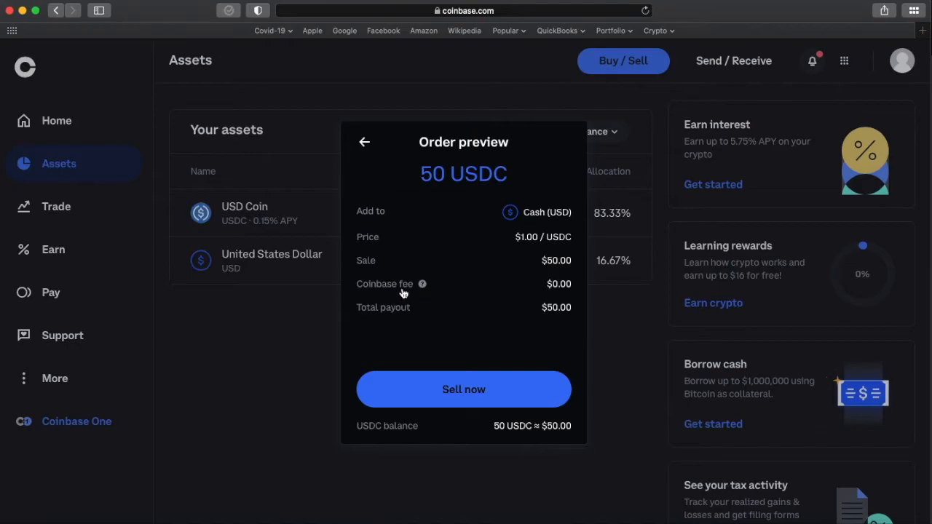
{"action": "mouse_move", "coordinate": [557, 288]}
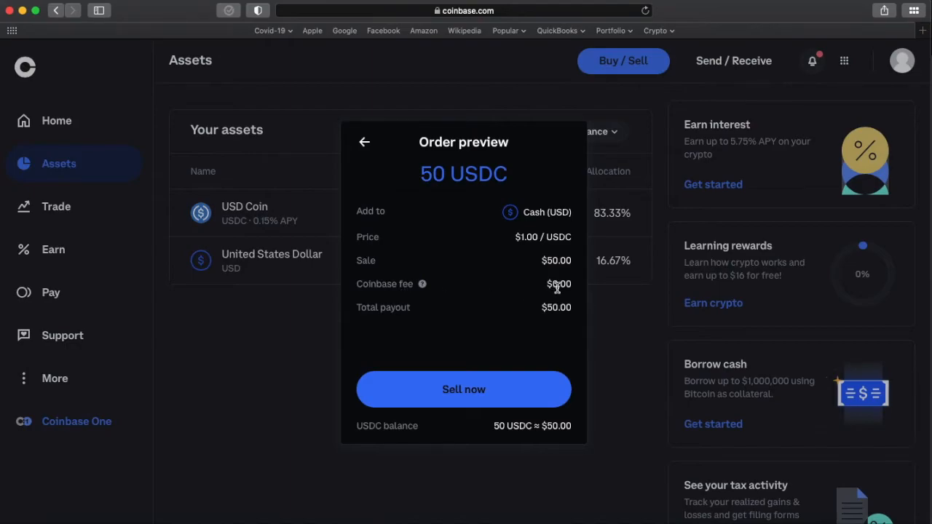
{"action": "mouse_move", "coordinate": [510, 286]}
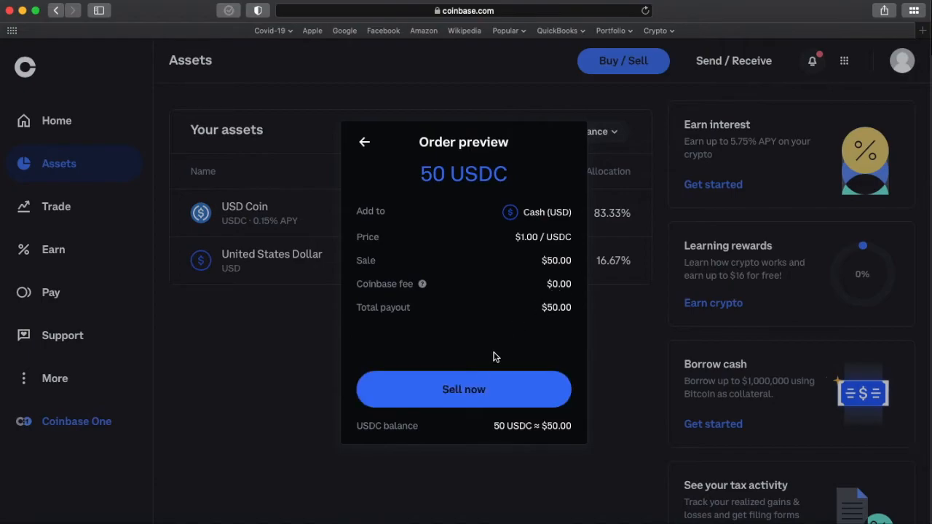
{"action": "mouse_move", "coordinate": [463, 386]}
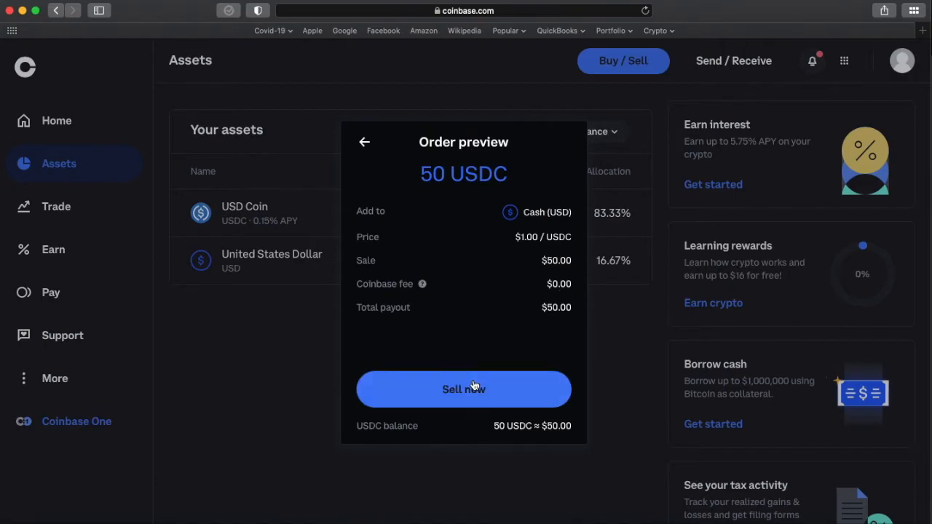
{"action": "left_click", "coordinate": [463, 389]}
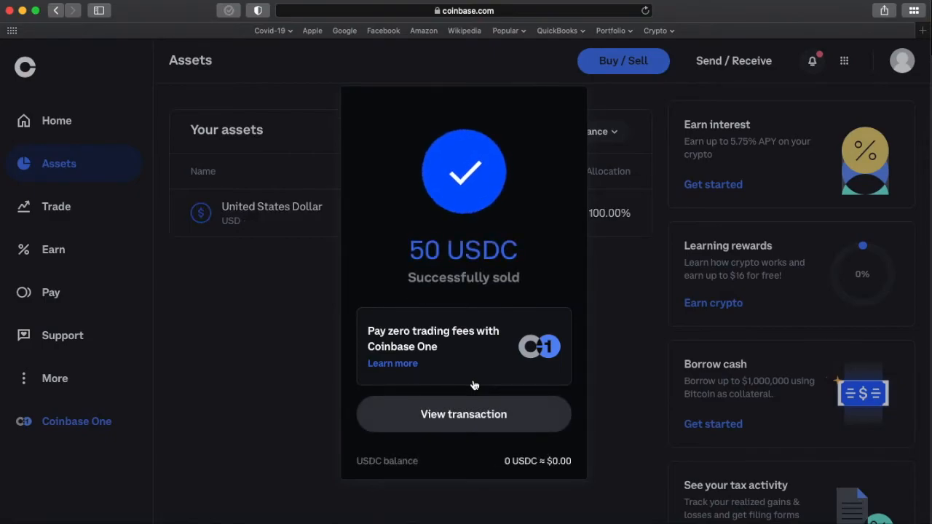
{"action": "mouse_move", "coordinate": [463, 404]}
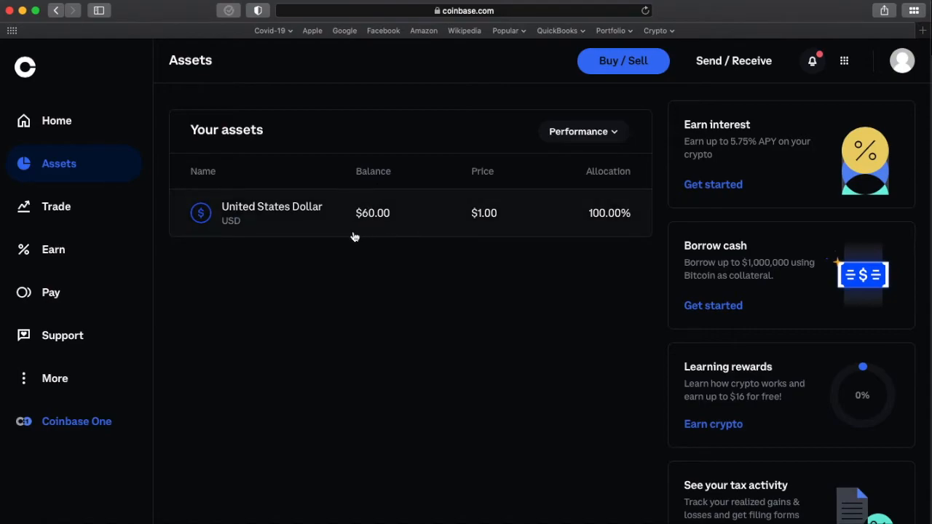
{"action": "mouse_move", "coordinate": [407, 233]}
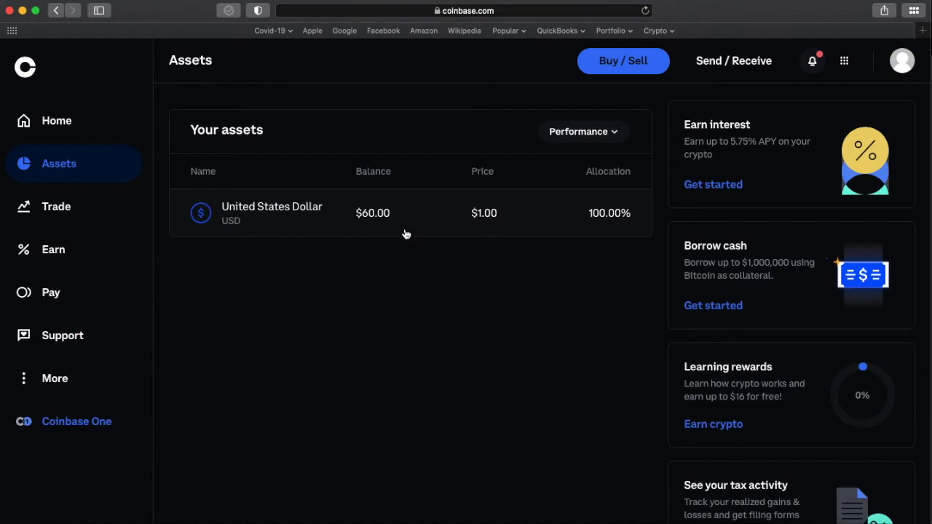